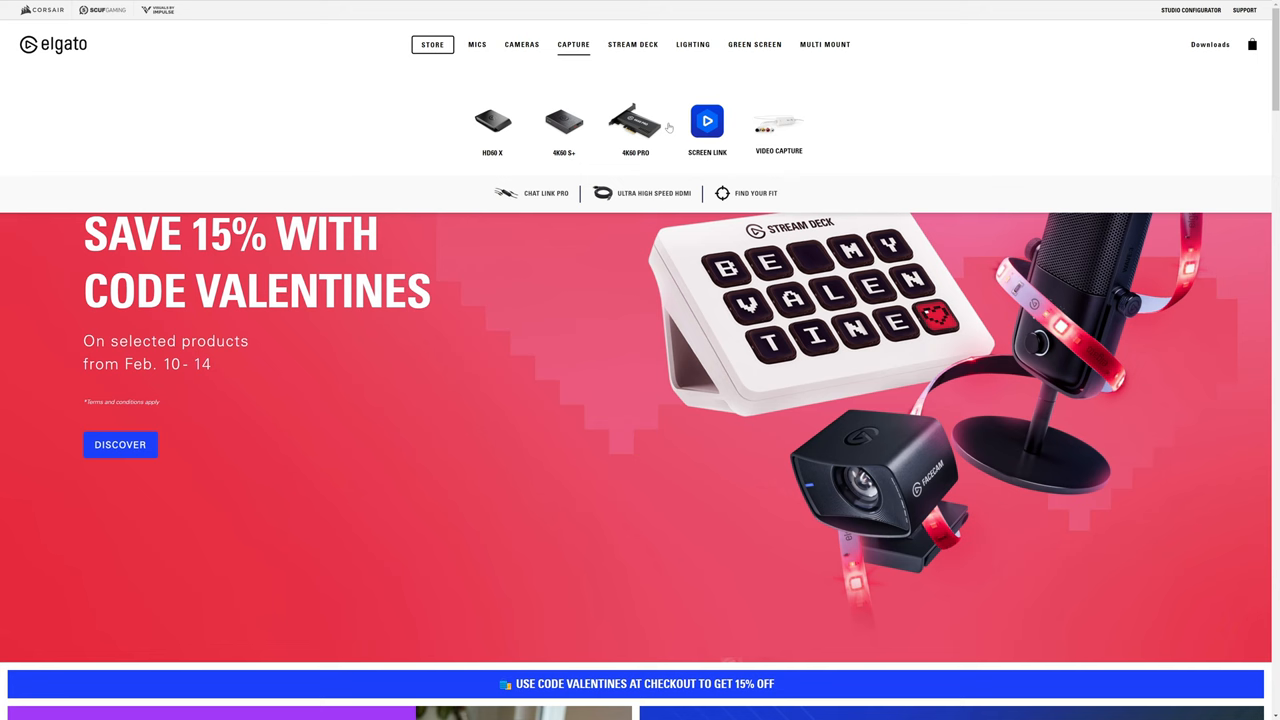
Hover the Capture menu in Elgato's top navigation to reveal the capture card lineup.
click(778, 122)
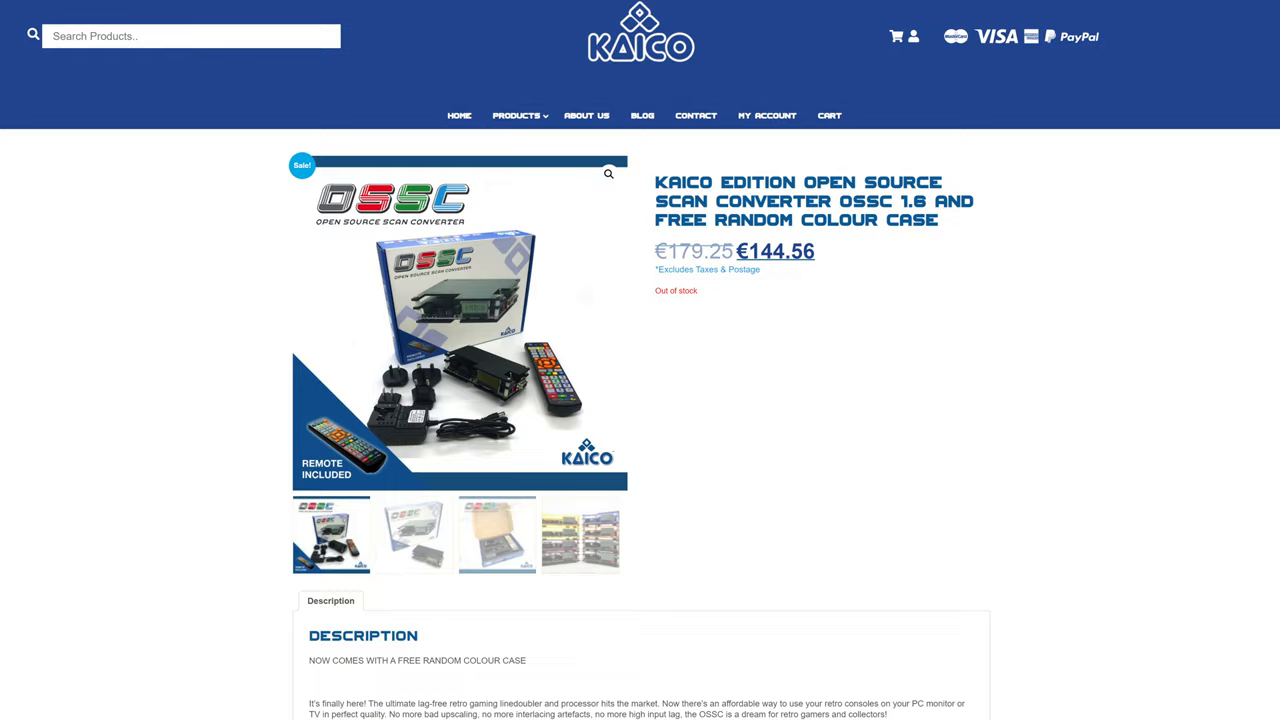
Scroll the Kaico OSSC 1.6 page to view the €144.56 sale price and out-of-stock status.
scroll(up, 3)
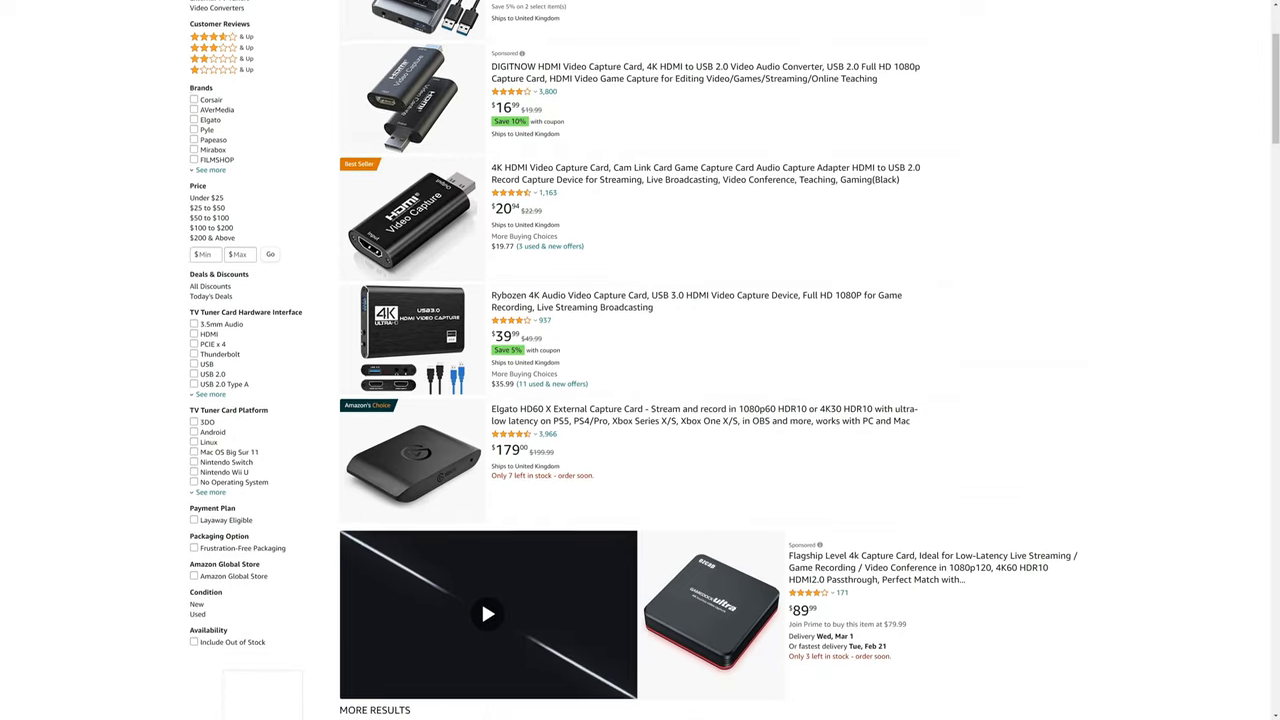
Scroll the Amazon capture card results down to the More Results section with the EVGA XR1 Lite and Elgato Cam Link 4K.
scroll(down, 3)
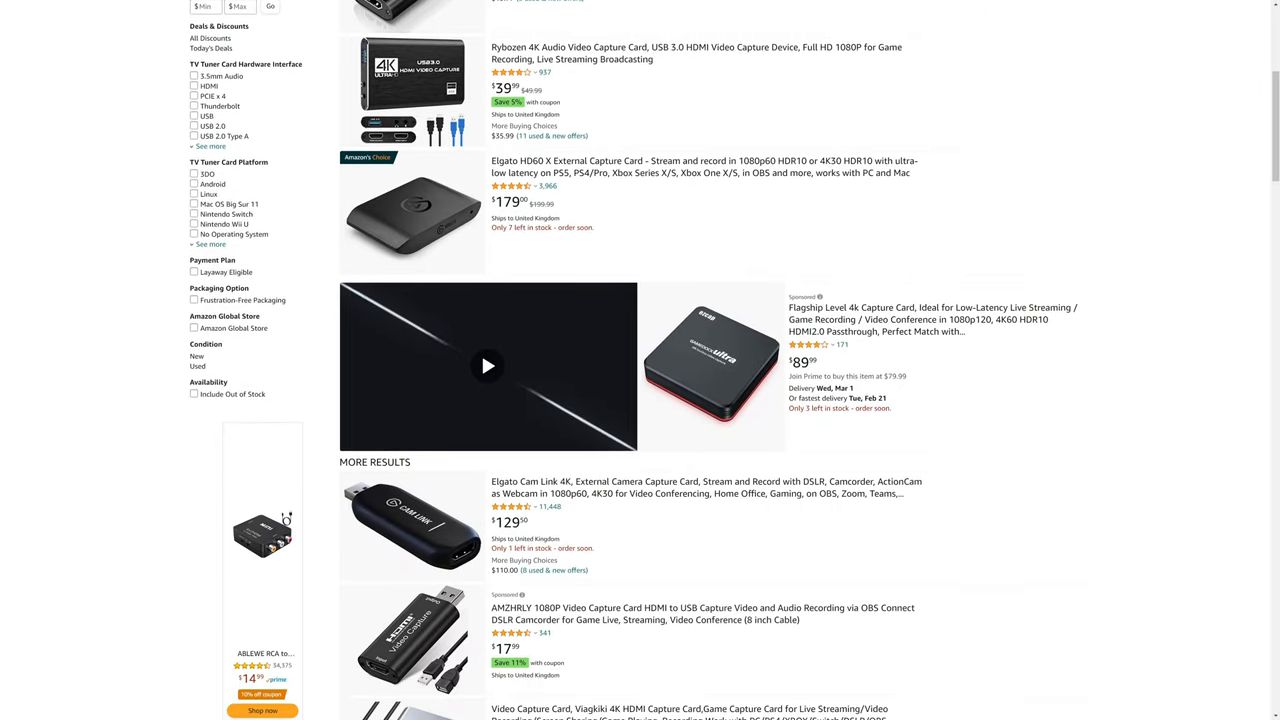
scroll(down, 3)
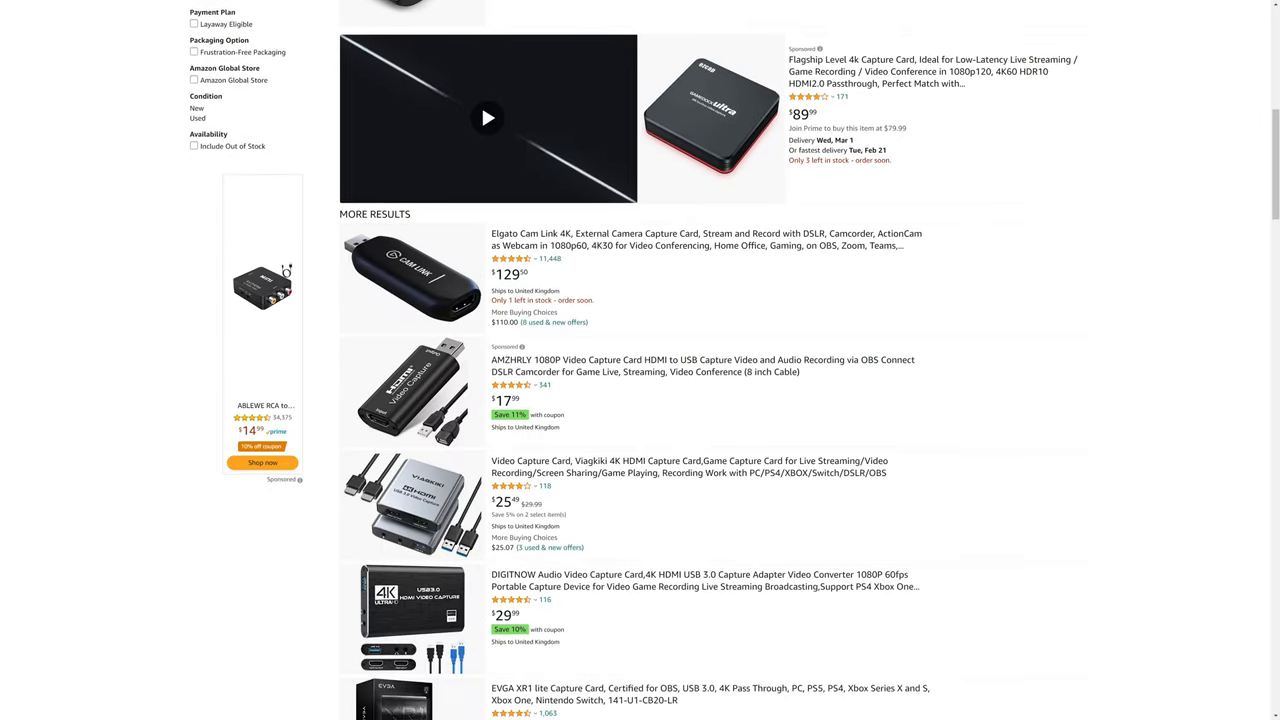
scroll(down, 3)
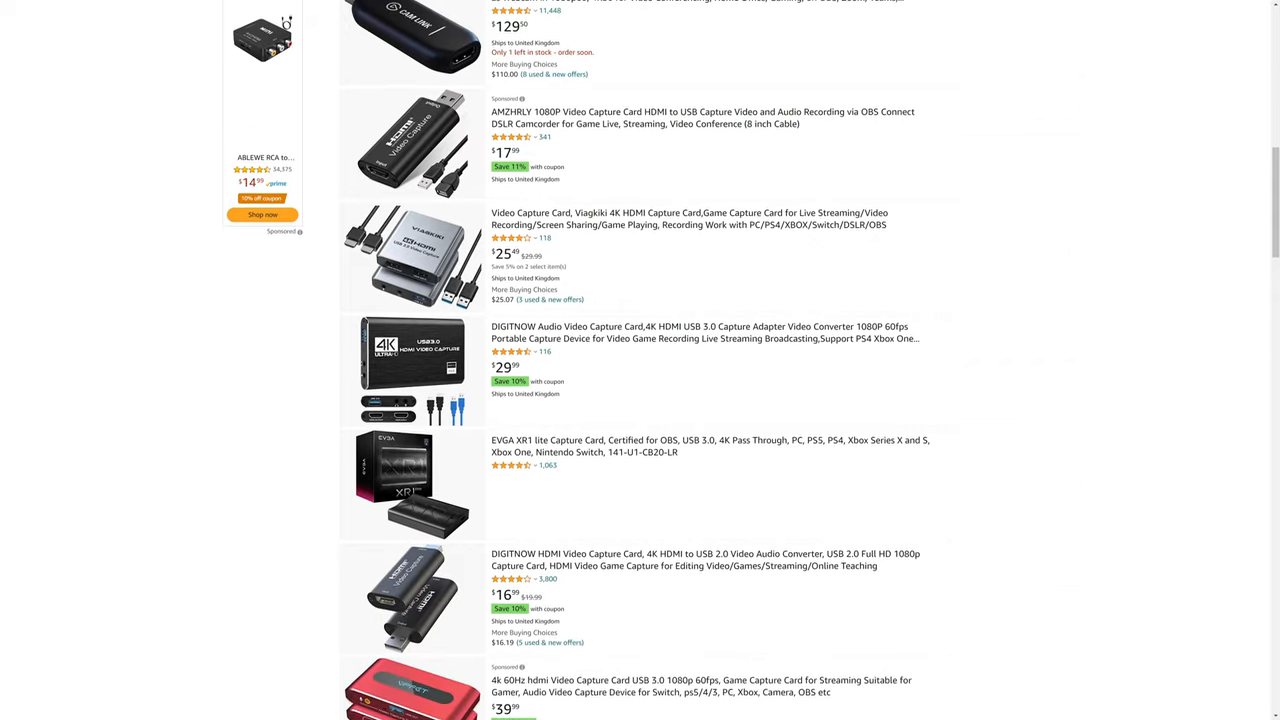